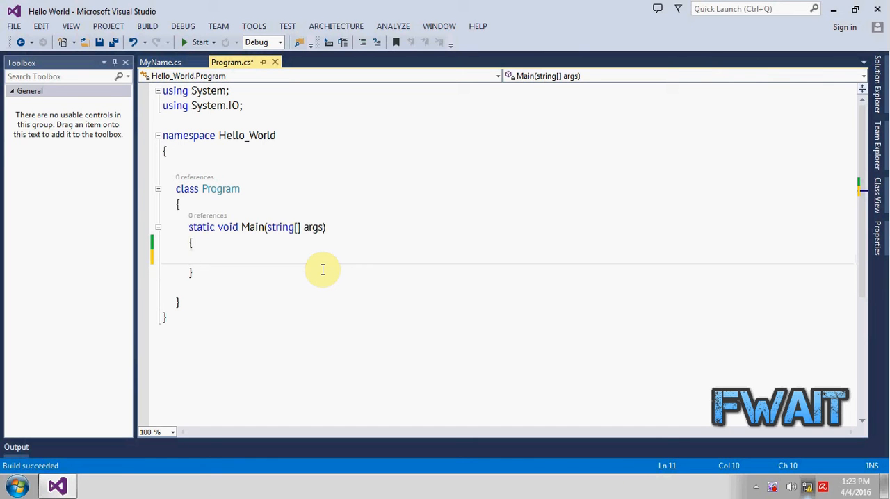
{"action": "mouse_move", "coordinate": [303, 250]}
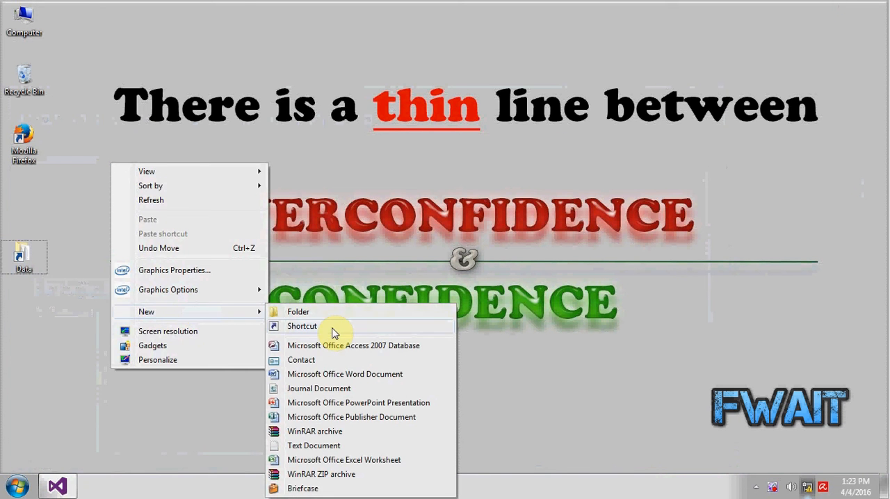
- Create a new desktop folder named folder1 and open it
{"action": "left_click", "coordinate": [298, 311]}
{"action": "type", "text": "folder"}
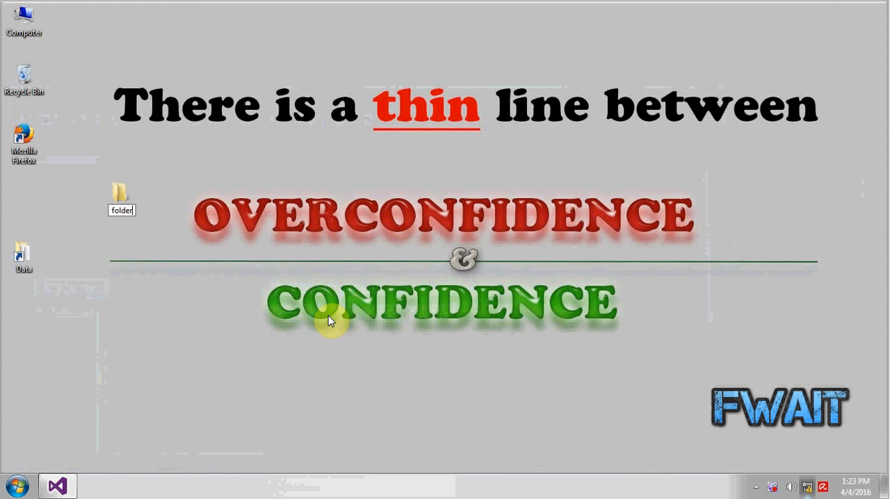
{"action": "left_click", "coordinate": [123, 197]}
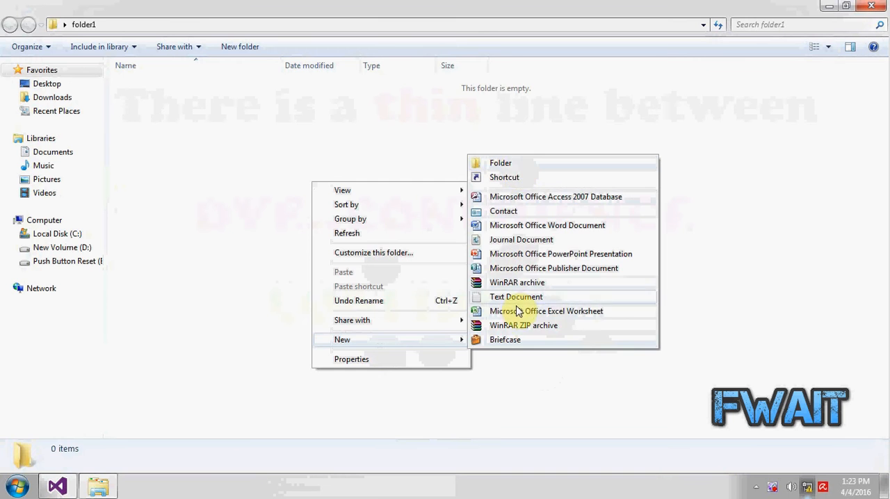
- Create text document 'file' in folder1 with 'This is my original file.' and save it
{"action": "left_click", "coordinate": [514, 298]}
{"action": "type", "text": "This is"}
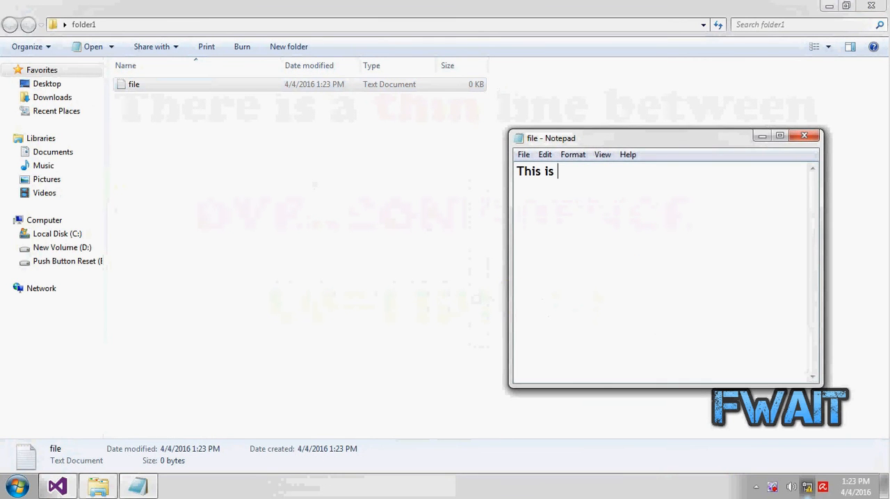
{"action": "type", "text": "my original file."}
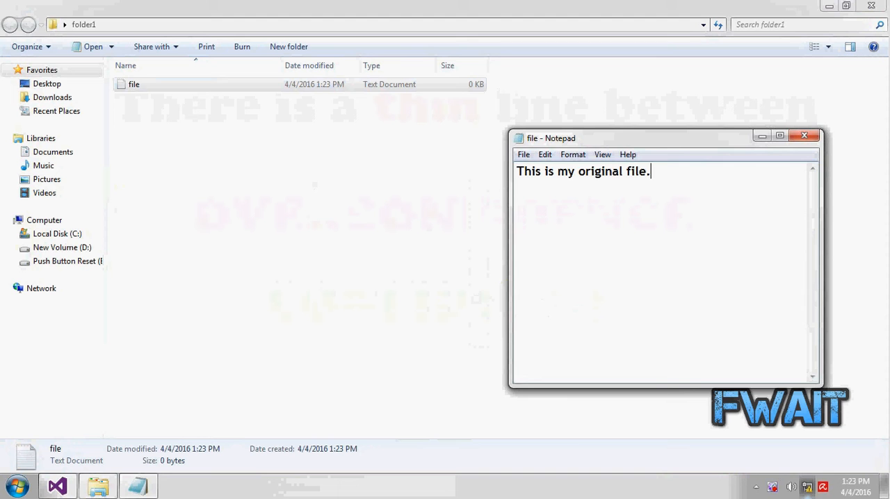
{"action": "left_click", "coordinate": [806, 137]}
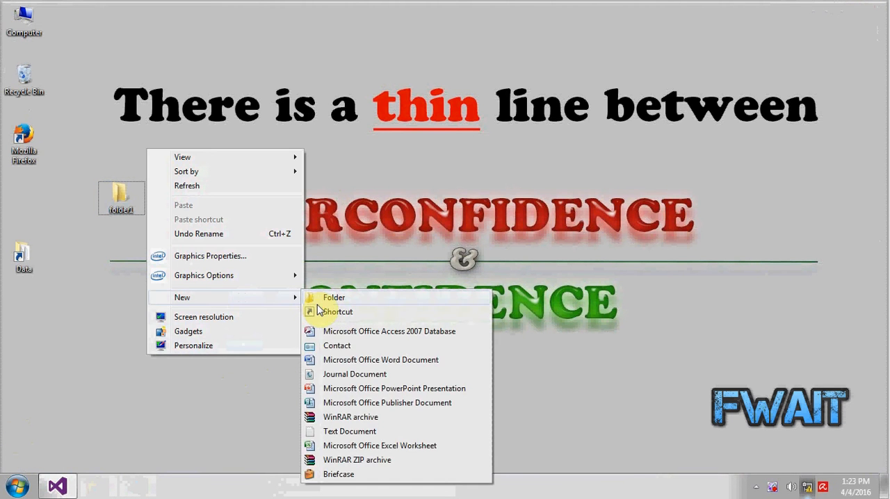
- Create a second empty desktop folder named folder2
{"action": "left_click", "coordinate": [331, 298]}
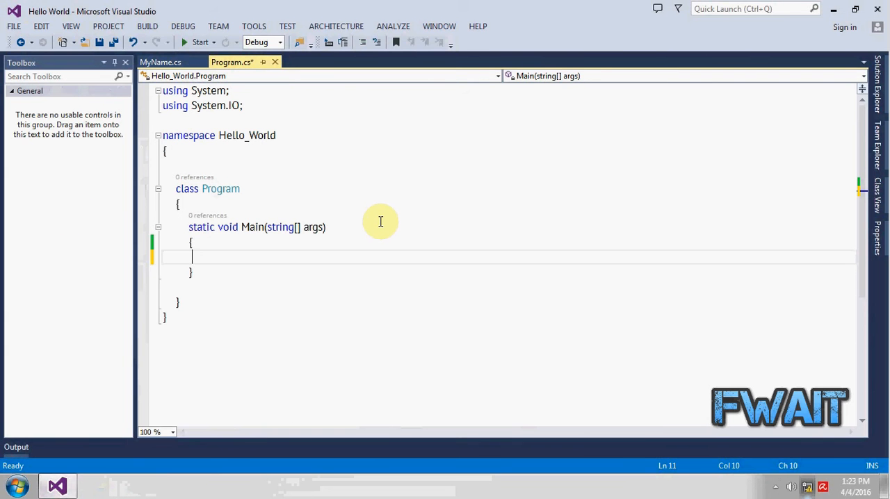
- Write 'string source =' at the start of the Main method
{"action": "type", "text": "s"}
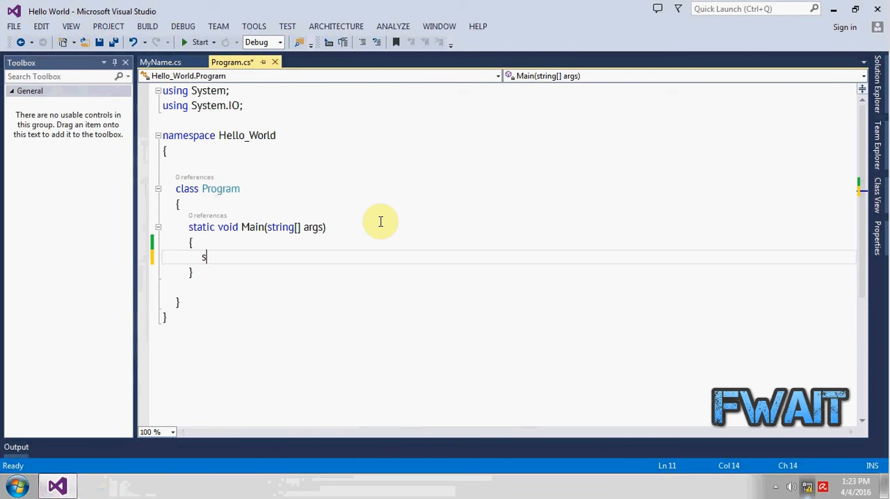
{"action": "type", "text": "tring"}
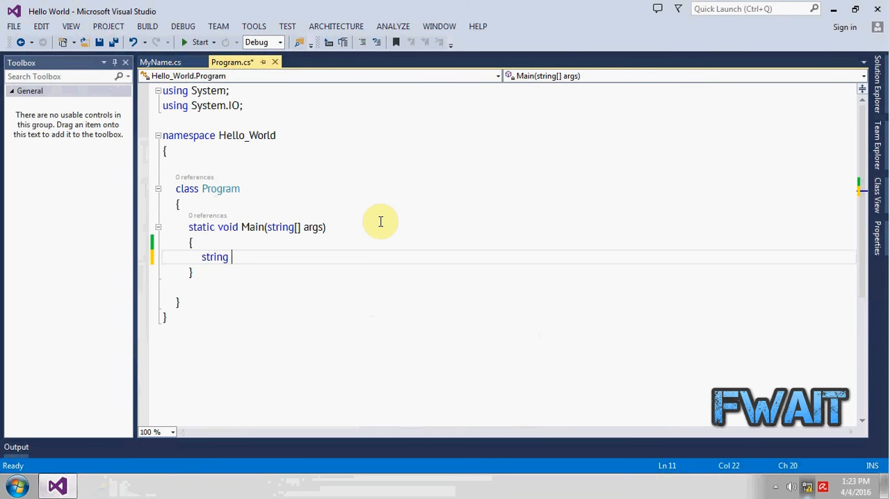
{"action": "type", "text": "source ="}
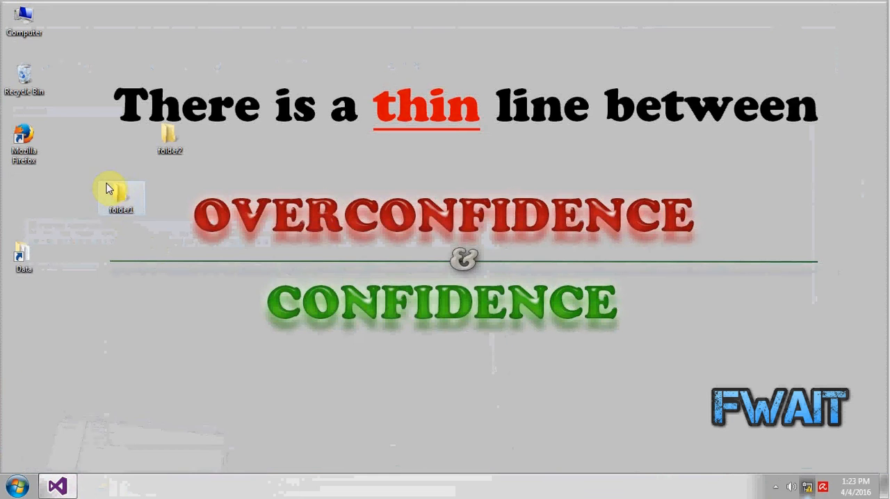
{"action": "double_click", "coordinate": [120, 195]}
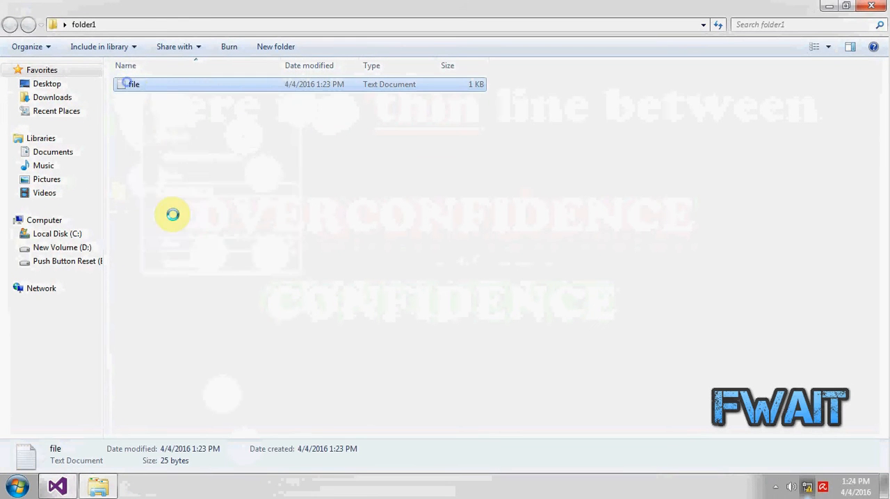
{"action": "left_click", "coordinate": [133, 84]}
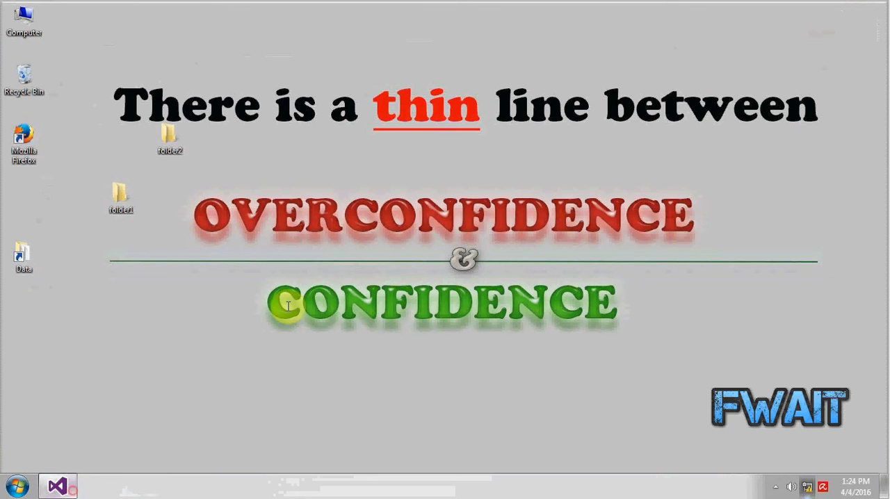
- Complete the source path as C:\Users\ADMIN\Desktop\folder1\file.txt
{"action": "left_click", "coordinate": [58, 484]}
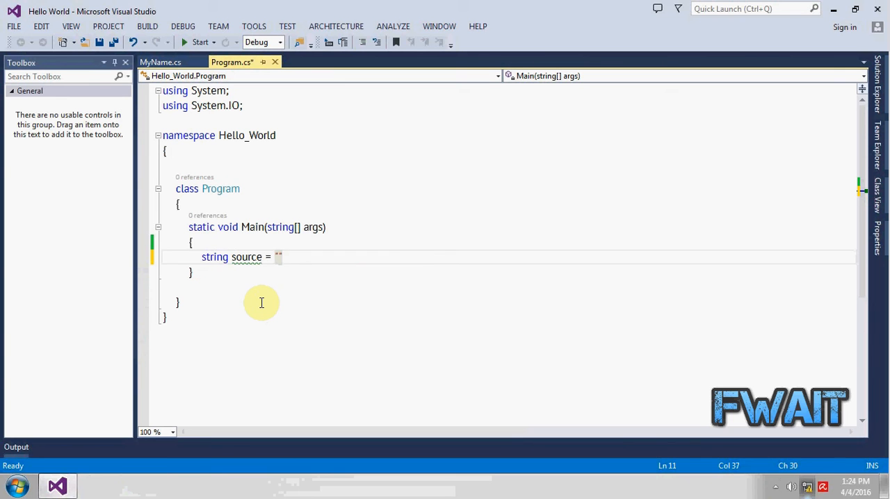
{"action": "type", "text": "C:\\Users\\ADMIN\\Desktop\\folder1\\t"}
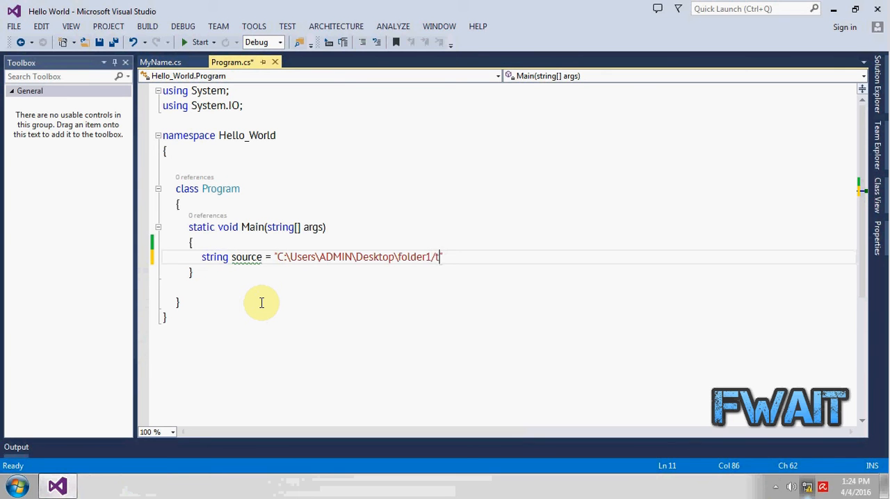
{"action": "type", "text": "ile.txt"}
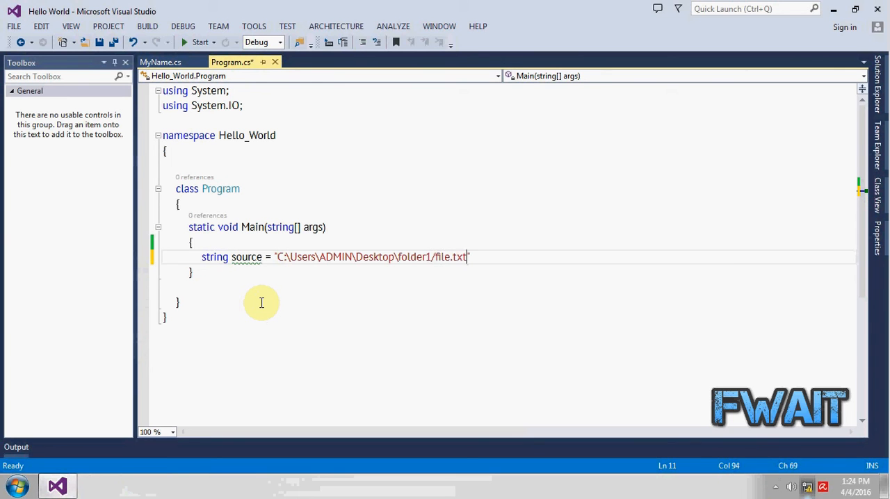
{"action": "type", "text": "\""}
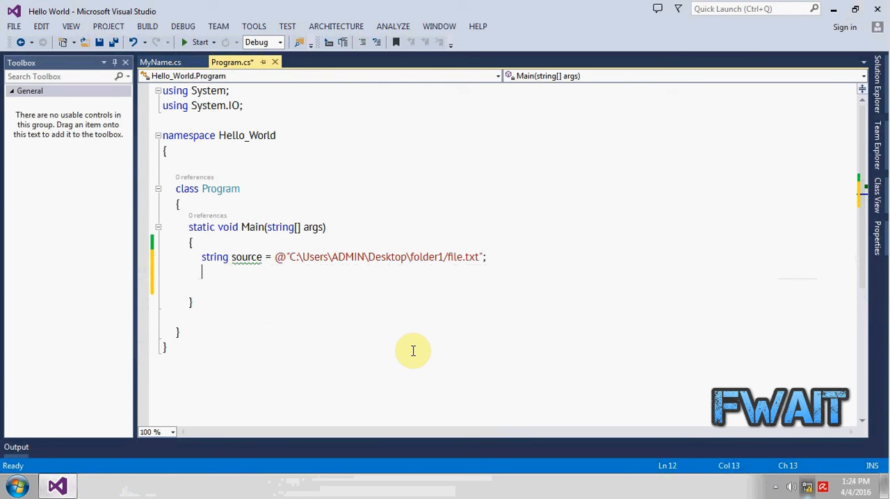
- Declare string destination pointing to folder2\file.txt on the Desktop
{"action": "type", "text": "string des"}
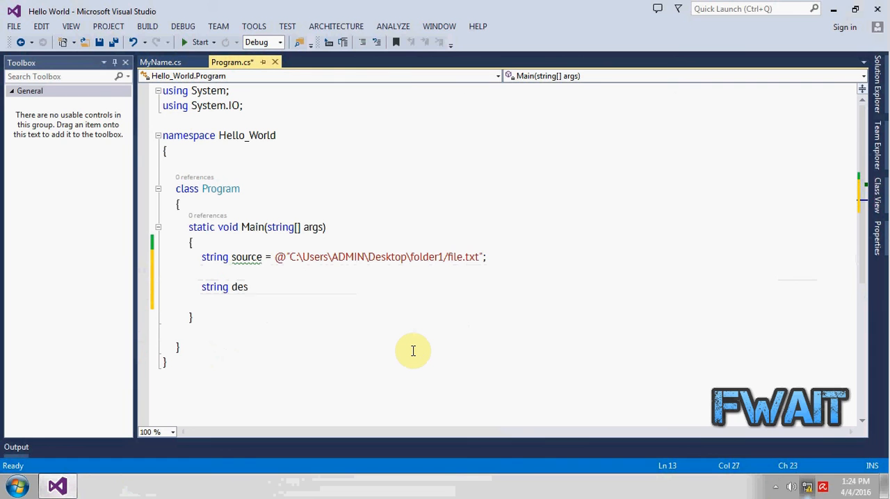
{"action": "type", "text": "tination = @\"C:\\Users\\ADMIN\\Desktop\\folder2/\";"}
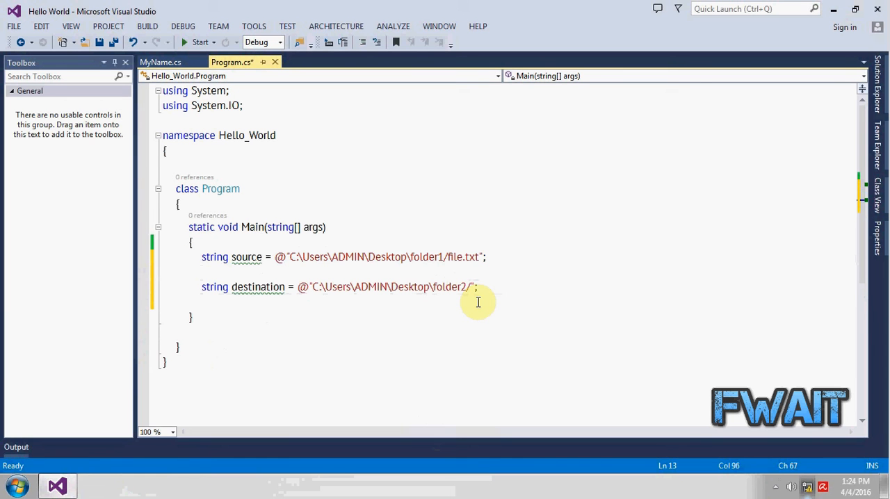
{"action": "type", "text": "file.txt"}
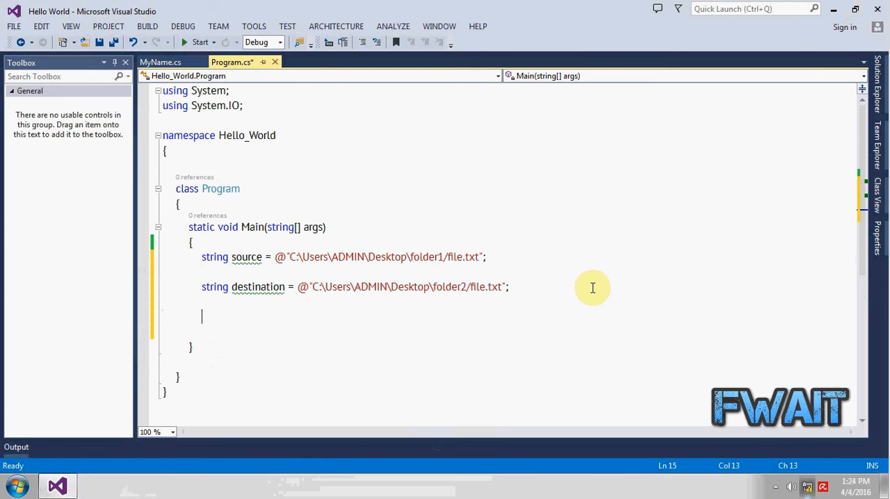
- Add the File.Copy(source, destination) call in Main
{"action": "type", "text": "File.d"}
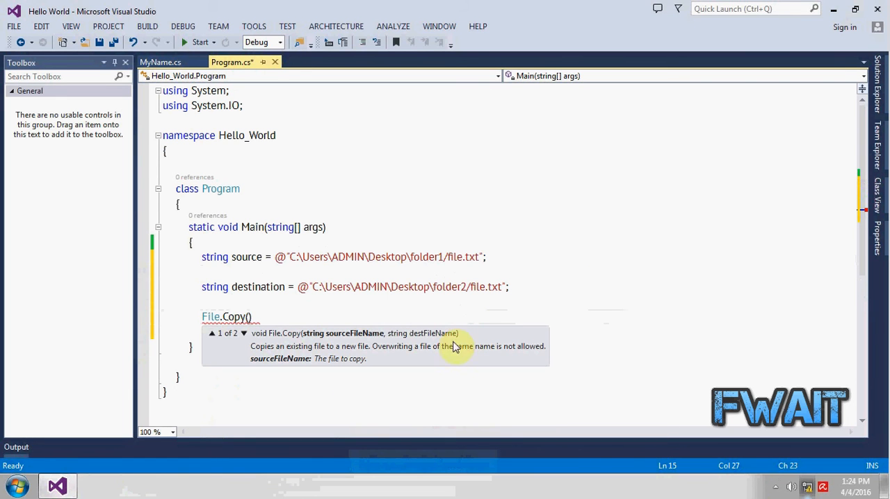
{"action": "mouse_move", "coordinate": [401, 342]}
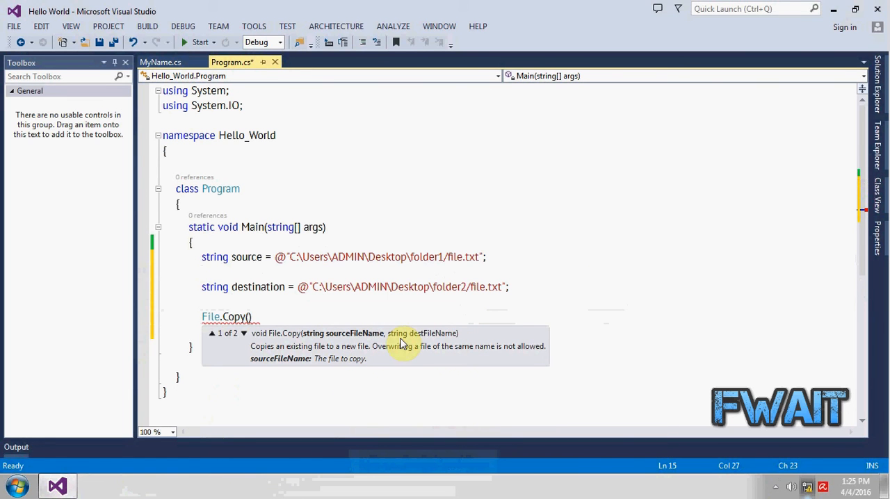
{"action": "mouse_move", "coordinate": [387, 322]}
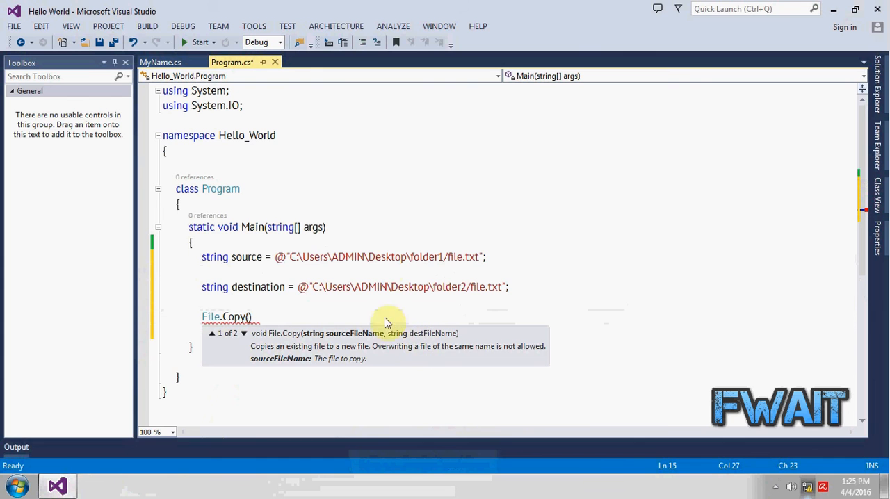
{"action": "type", "text": "source, destination"}
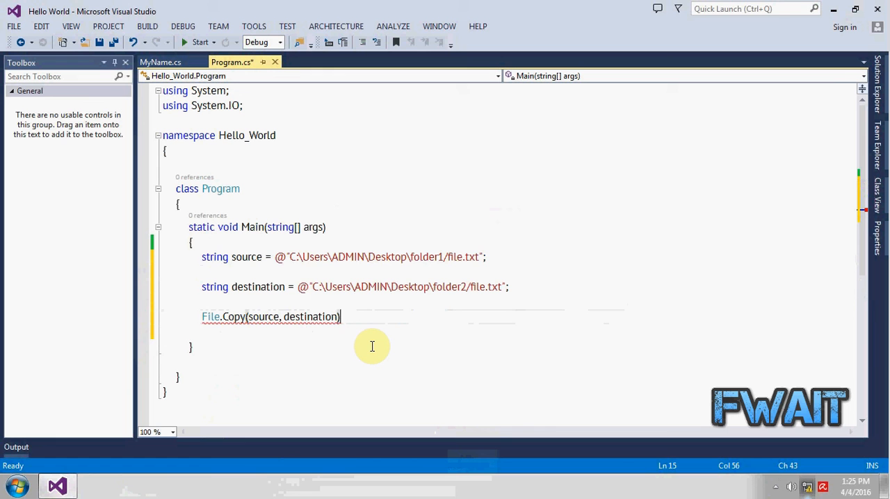
{"action": "key", "text": "Enter"}
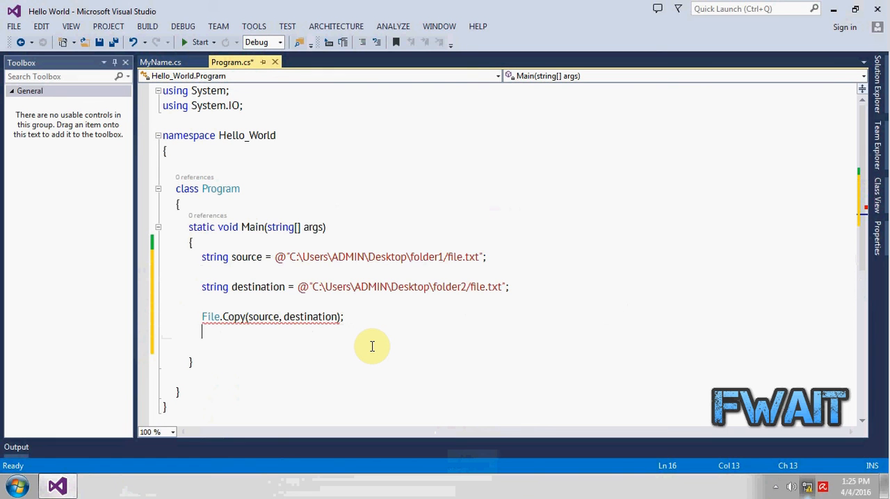
- Add a Console.WriteLine printing 'File Copied' after the copy
{"action": "type", "text": "Console.WriteLine();"}
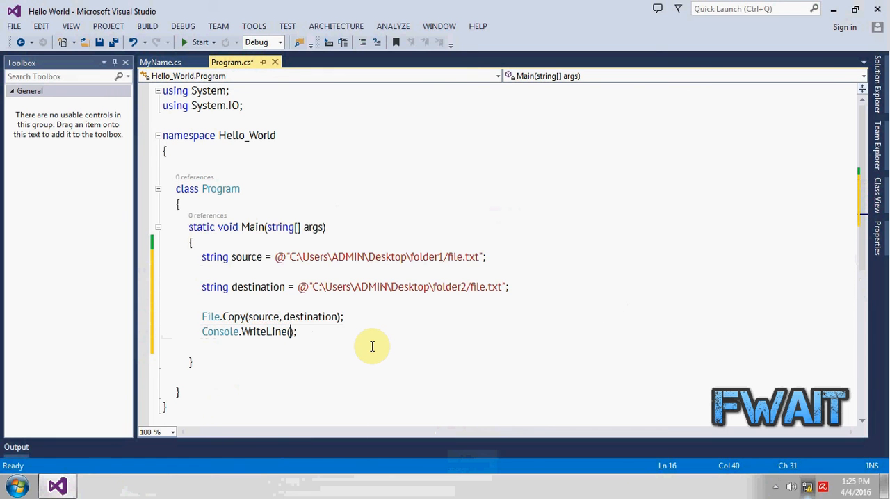
{"action": "type", "text": "\"File C"}
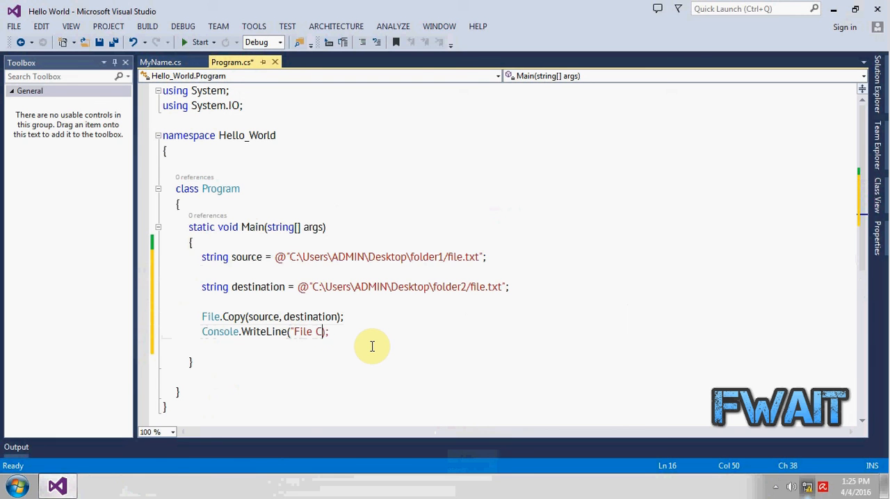
{"action": "type", "text": "opied:"}
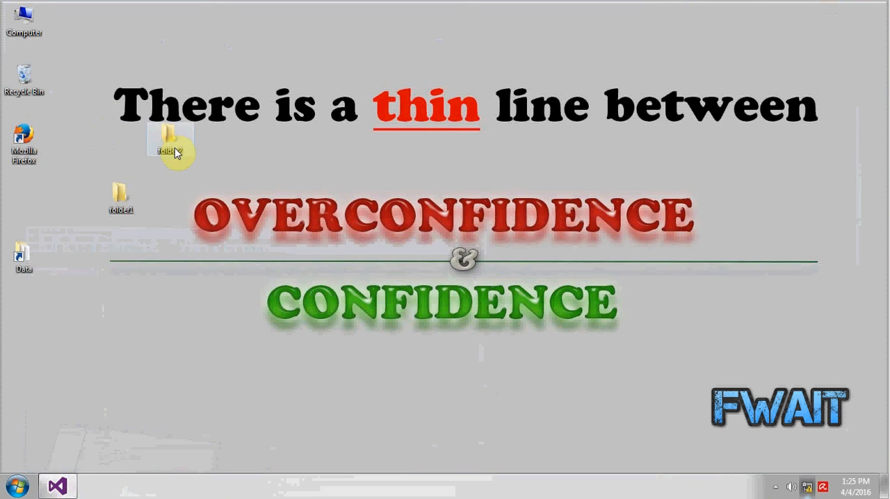
- Open folder2 on the desktop and open the copied text file inside it
{"action": "double_click", "coordinate": [170, 136]}
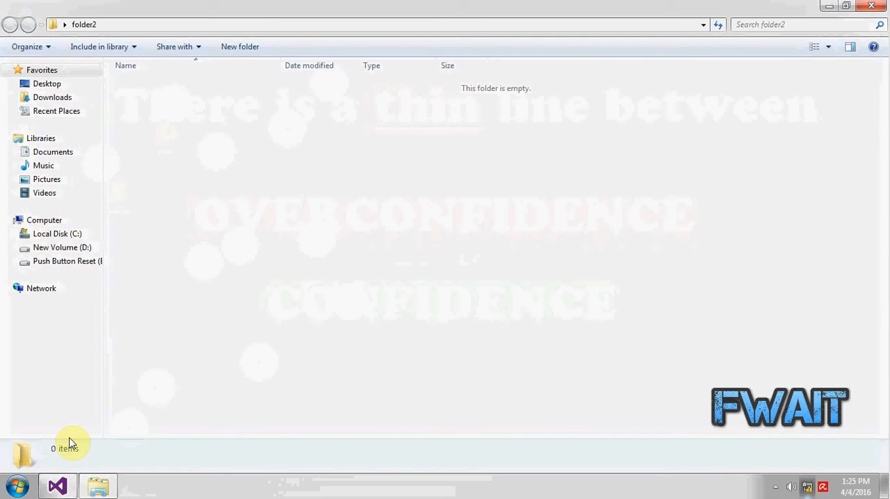
{"action": "left_click", "coordinate": [59, 487]}
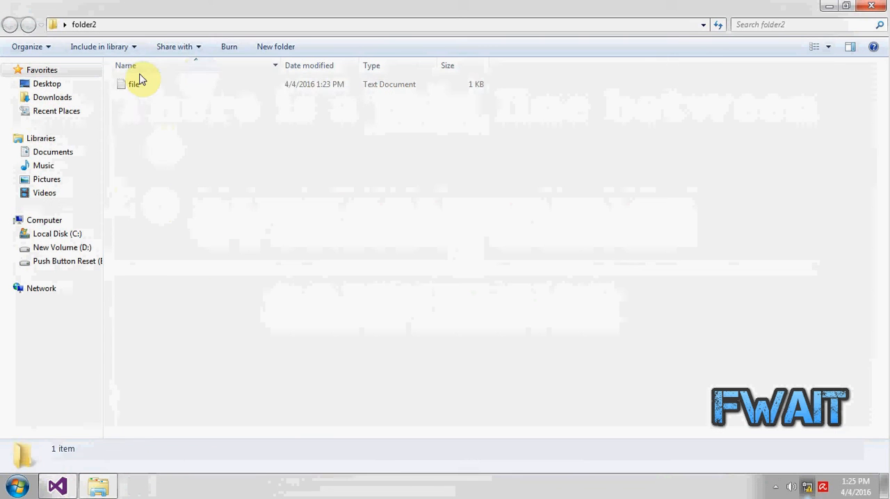
{"action": "double_click", "coordinate": [134, 84]}
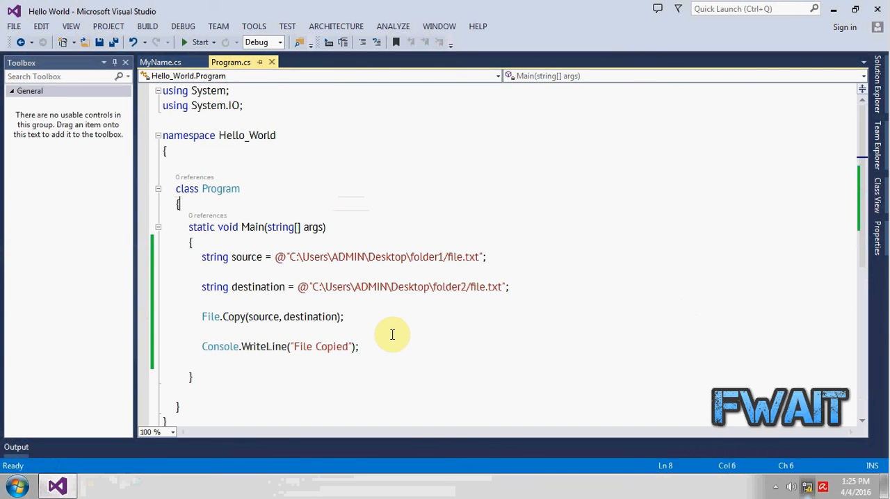
{"action": "mouse_move", "coordinate": [234, 321]}
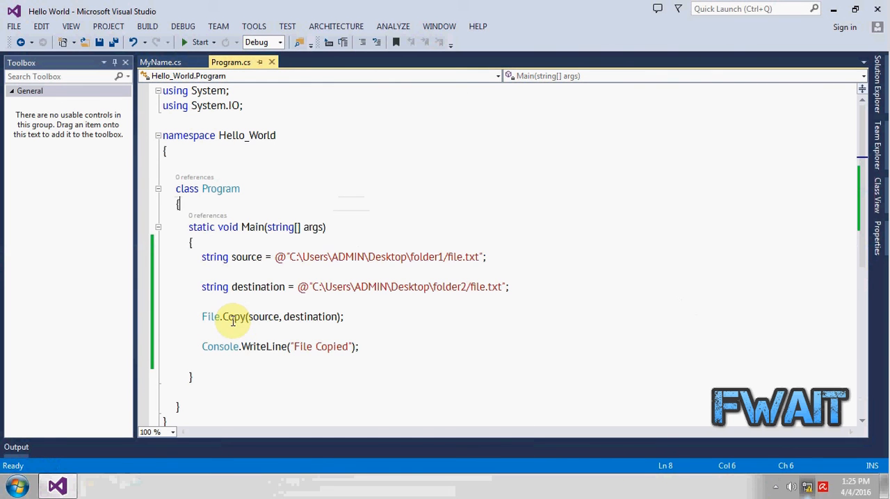
{"action": "mouse_move", "coordinate": [336, 241]}
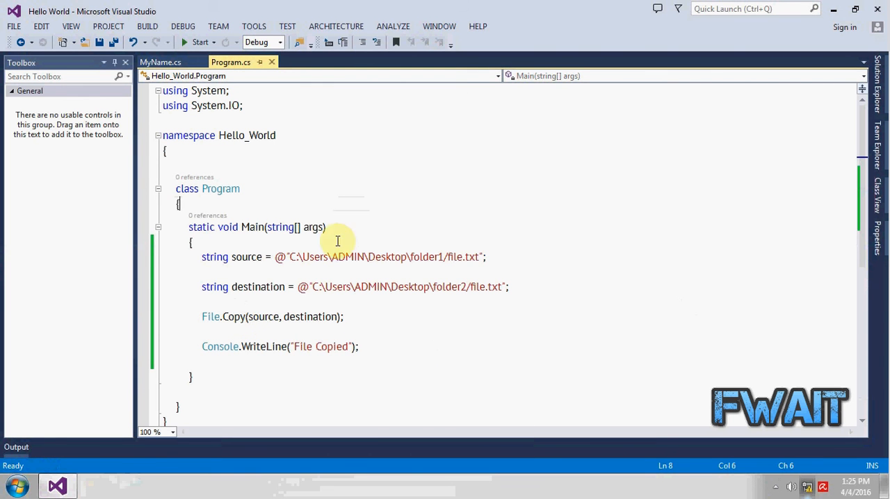
{"action": "mouse_move", "coordinate": [309, 341]}
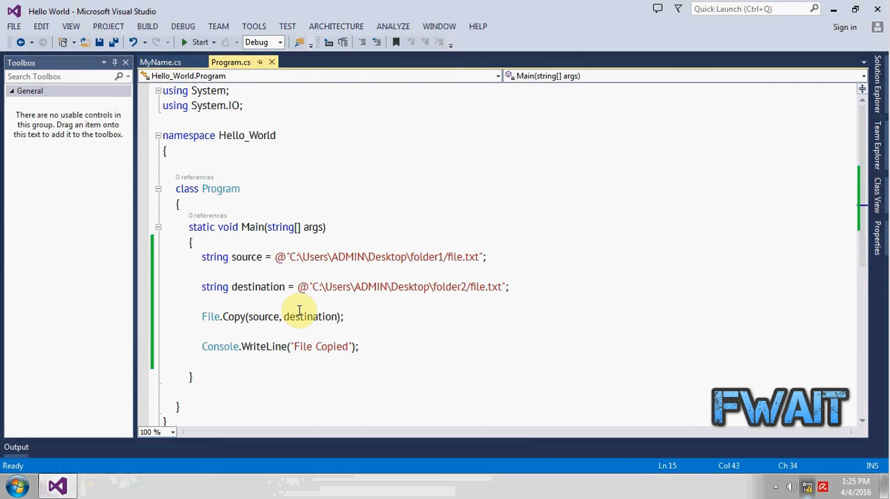
{"action": "triple_click", "coordinate": [271, 317]}
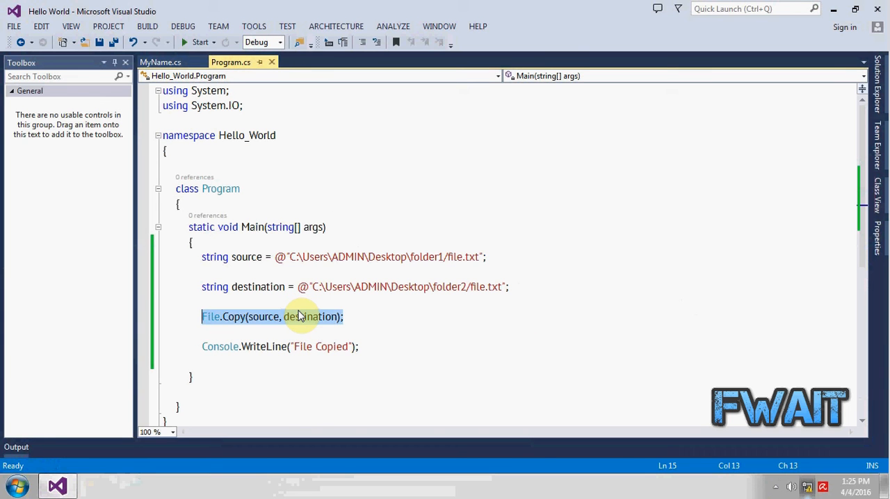